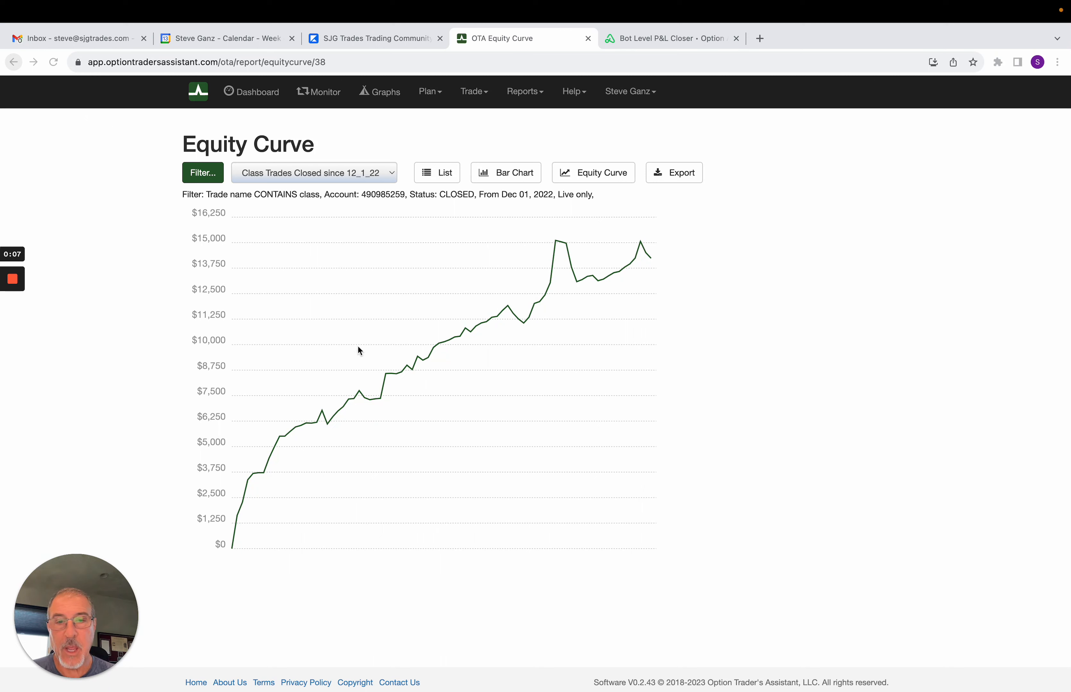
pyautogui.moveTo(639, 246)
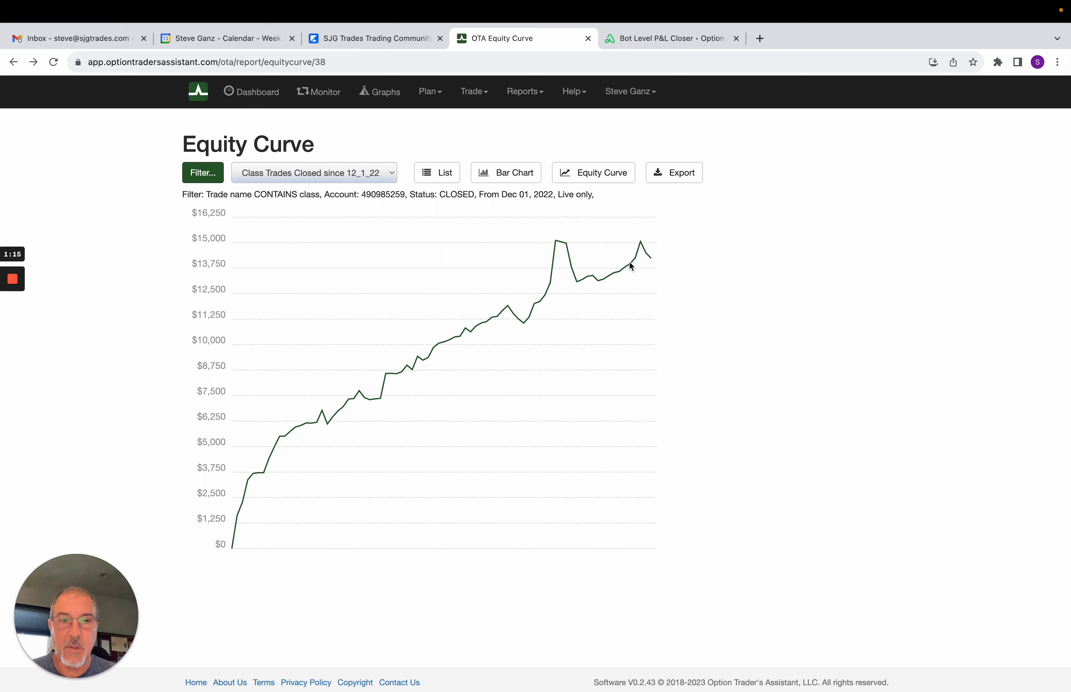
pyautogui.moveTo(643, 246)
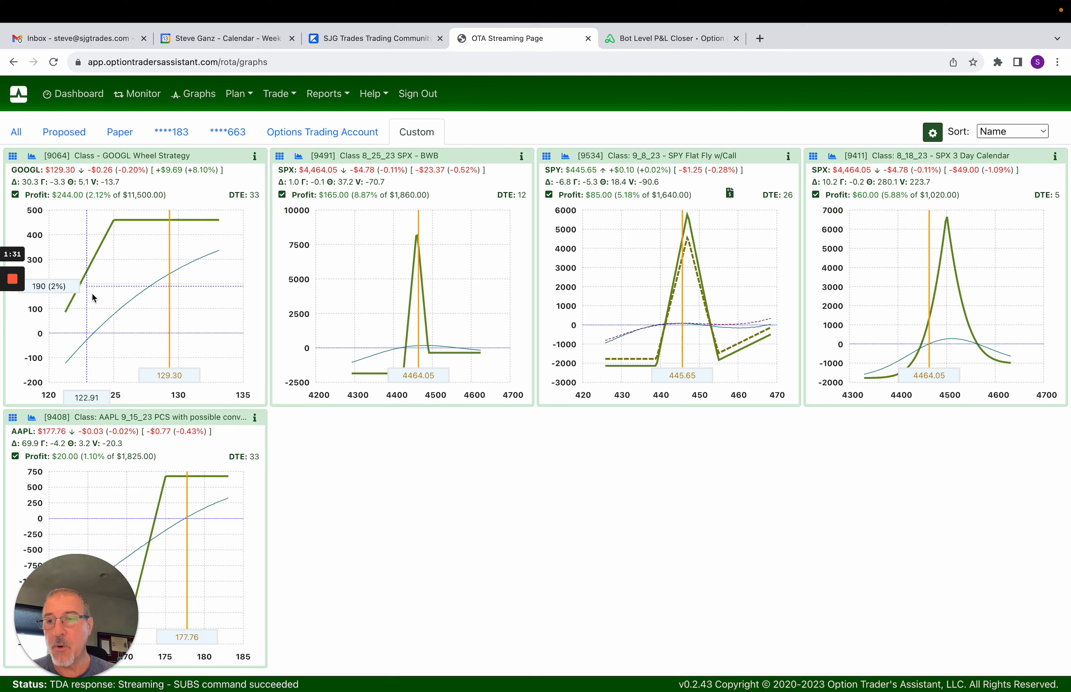
pyautogui.moveTo(110, 268)
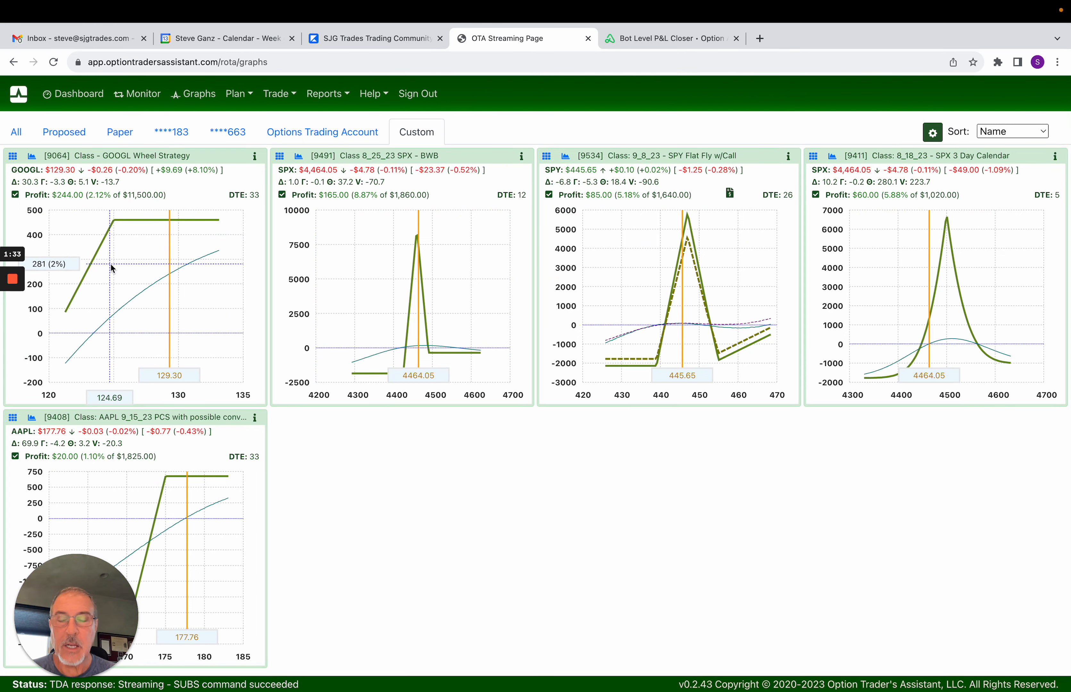
pyautogui.moveTo(169, 279)
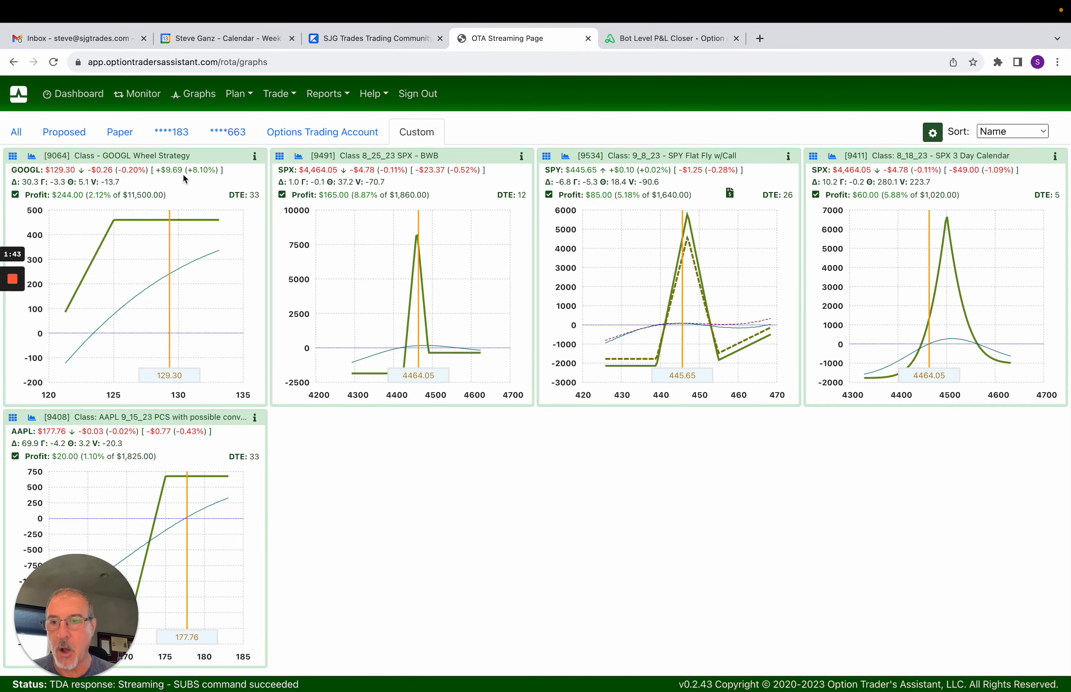
pyautogui.moveTo(183, 280)
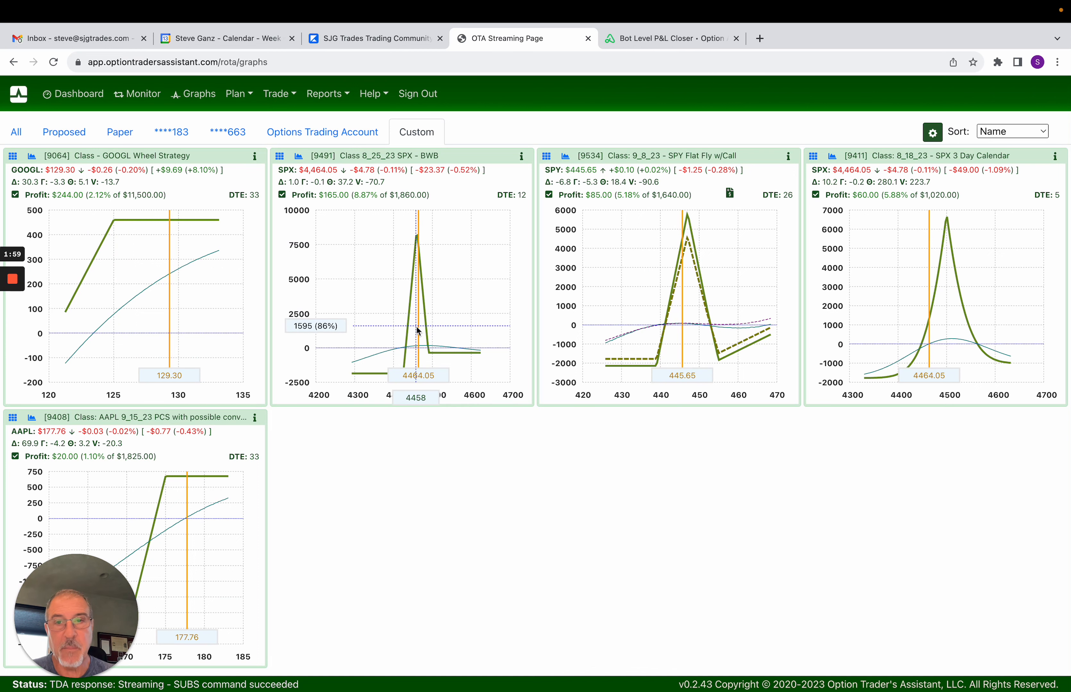
pyautogui.moveTo(408, 189)
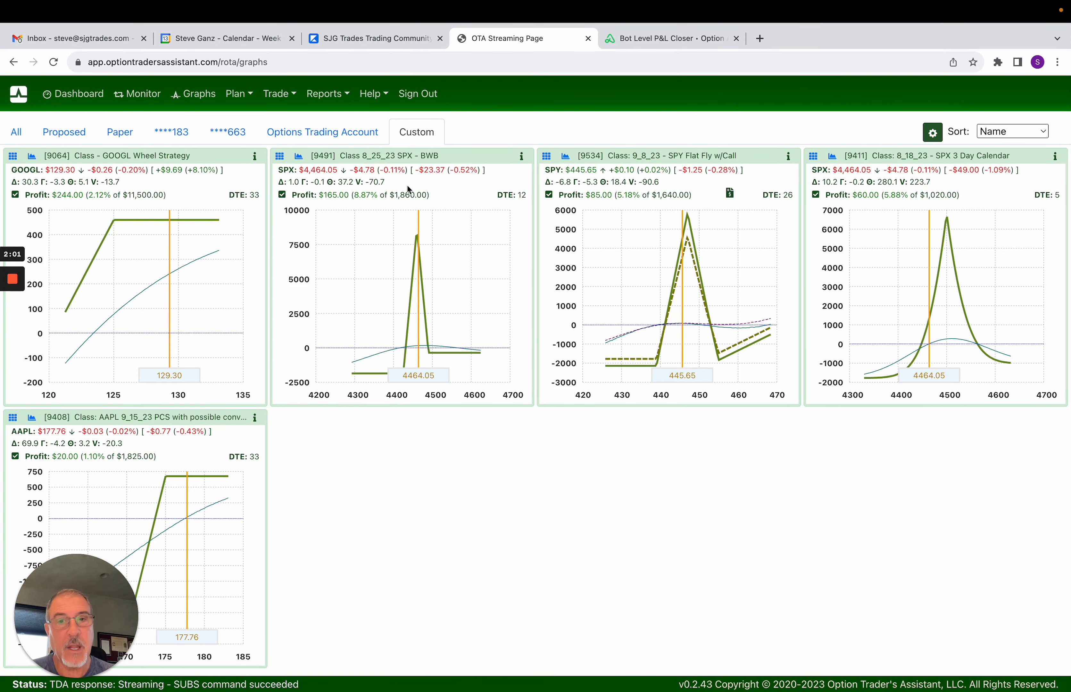
pyautogui.moveTo(400, 212)
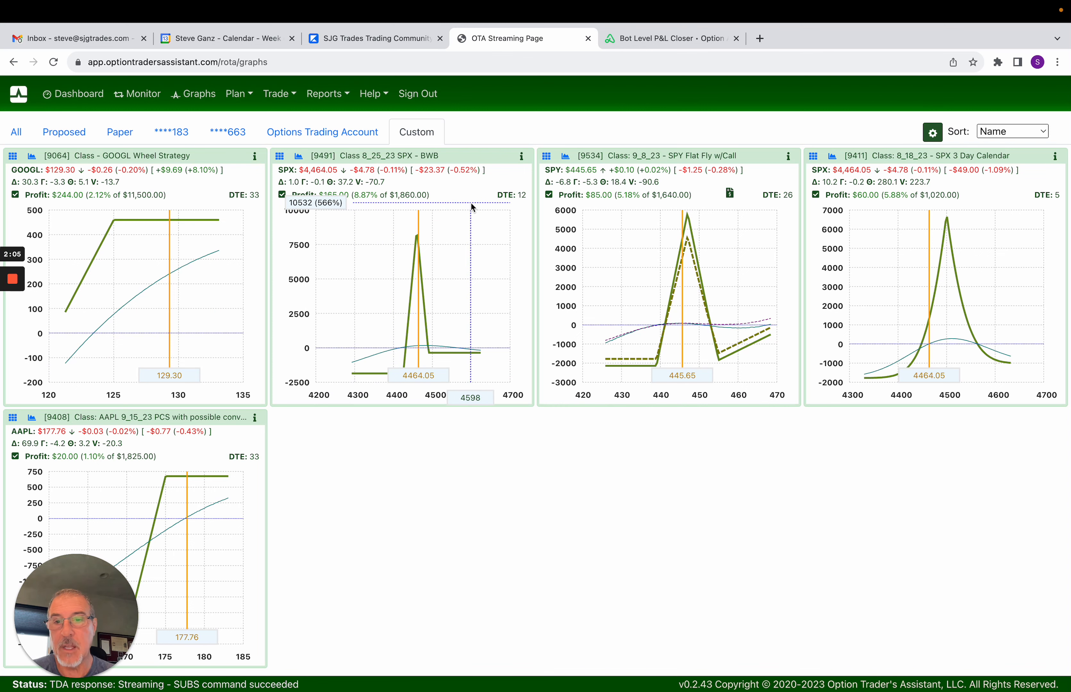
pyautogui.moveTo(435, 250)
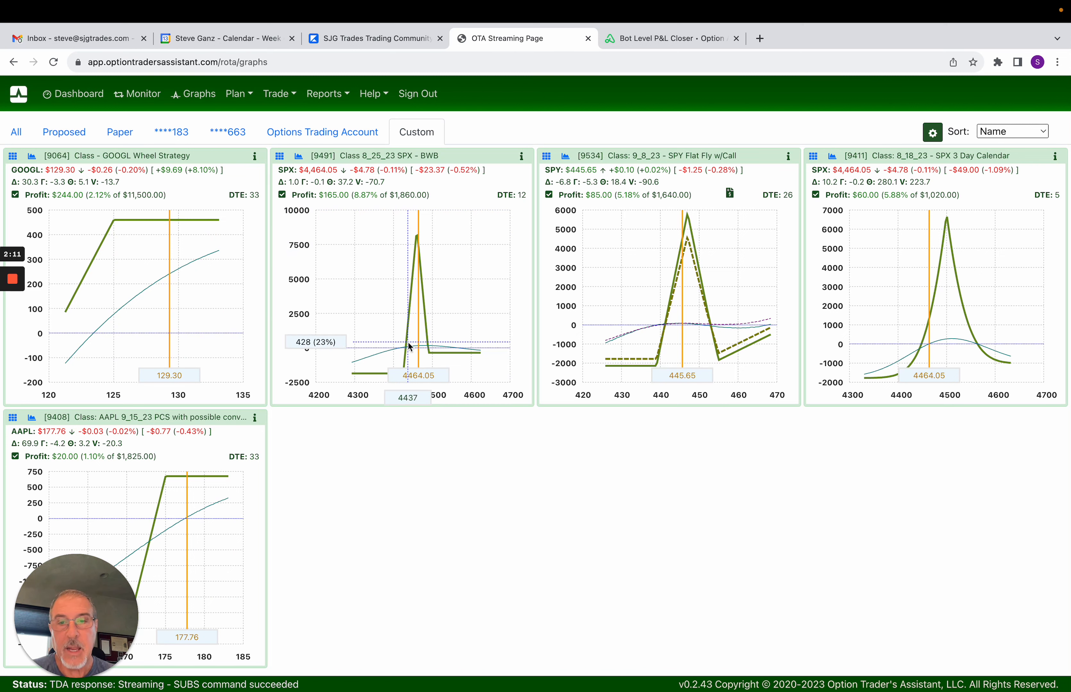
pyautogui.moveTo(419, 353)
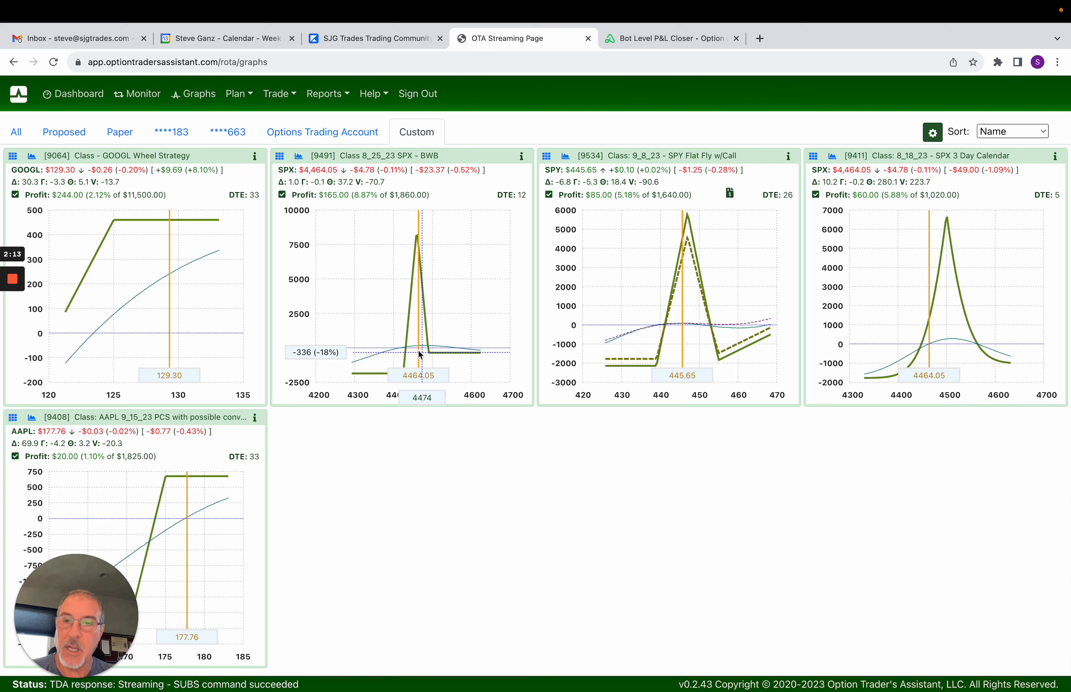
pyautogui.moveTo(403, 314)
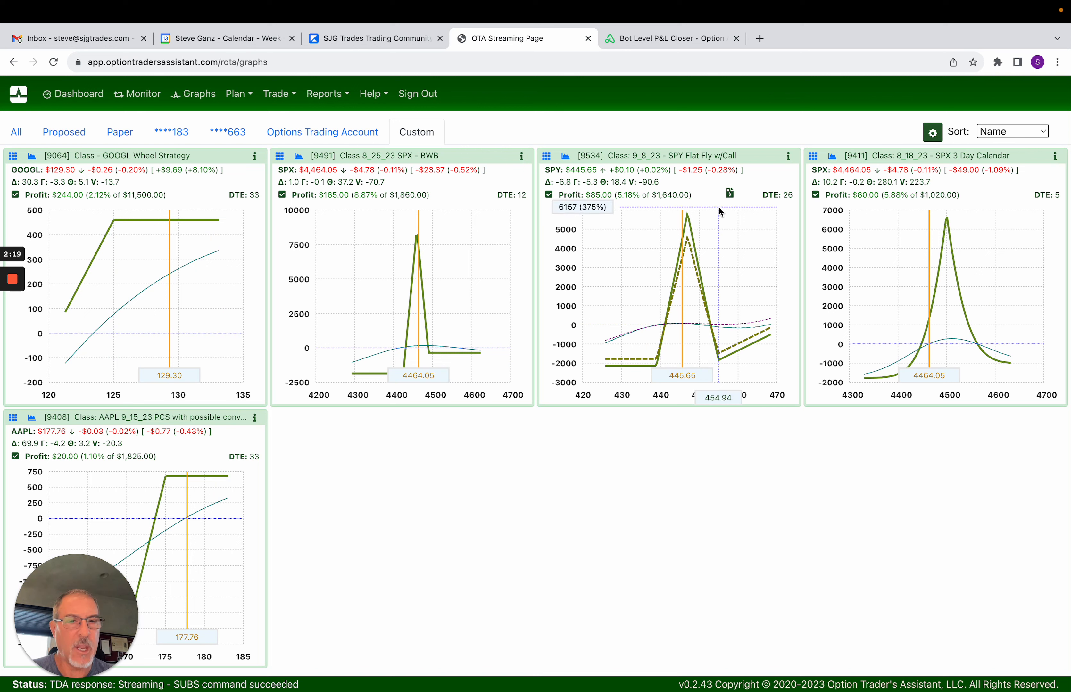
pyautogui.moveTo(439, 224)
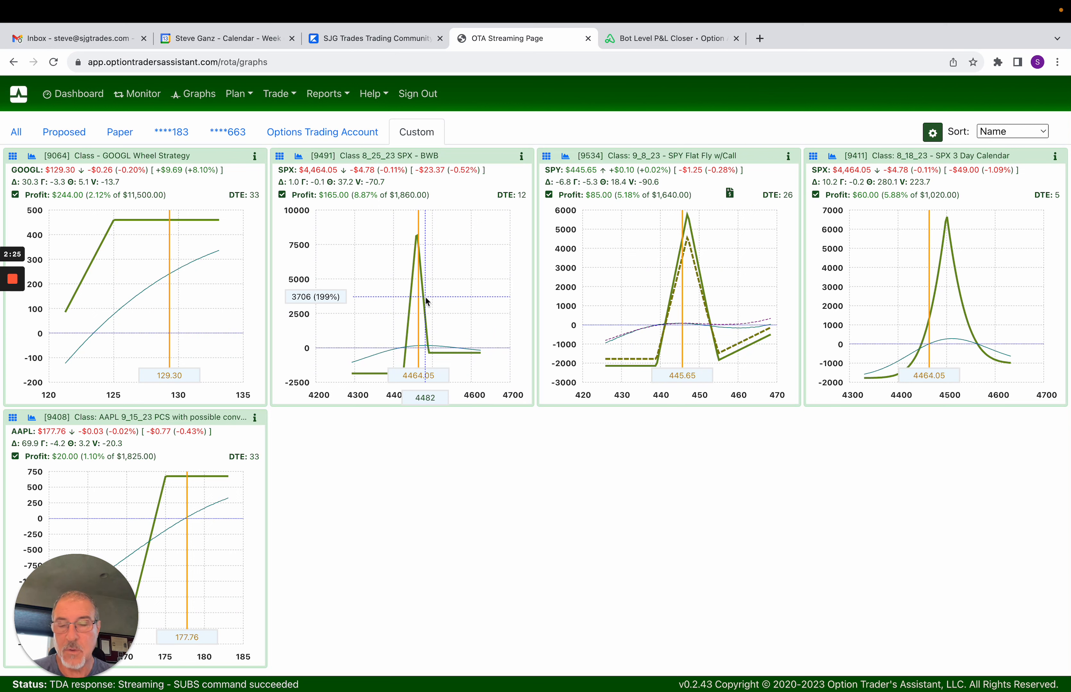
pyautogui.moveTo(449, 289)
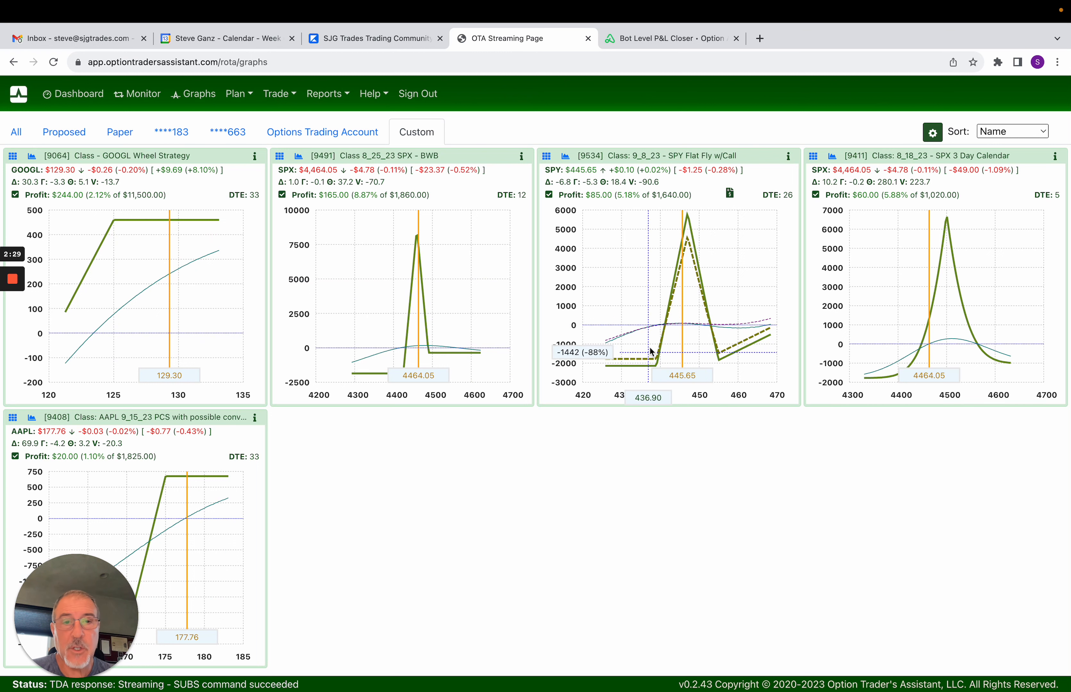
pyautogui.moveTo(723, 374)
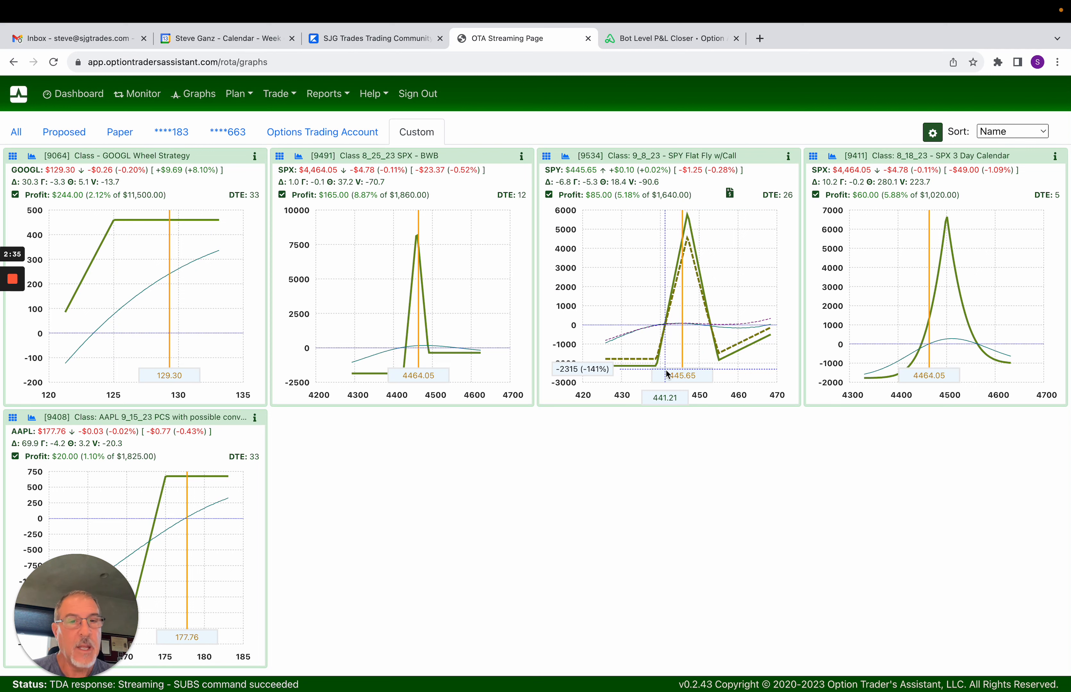
pyautogui.moveTo(689, 303)
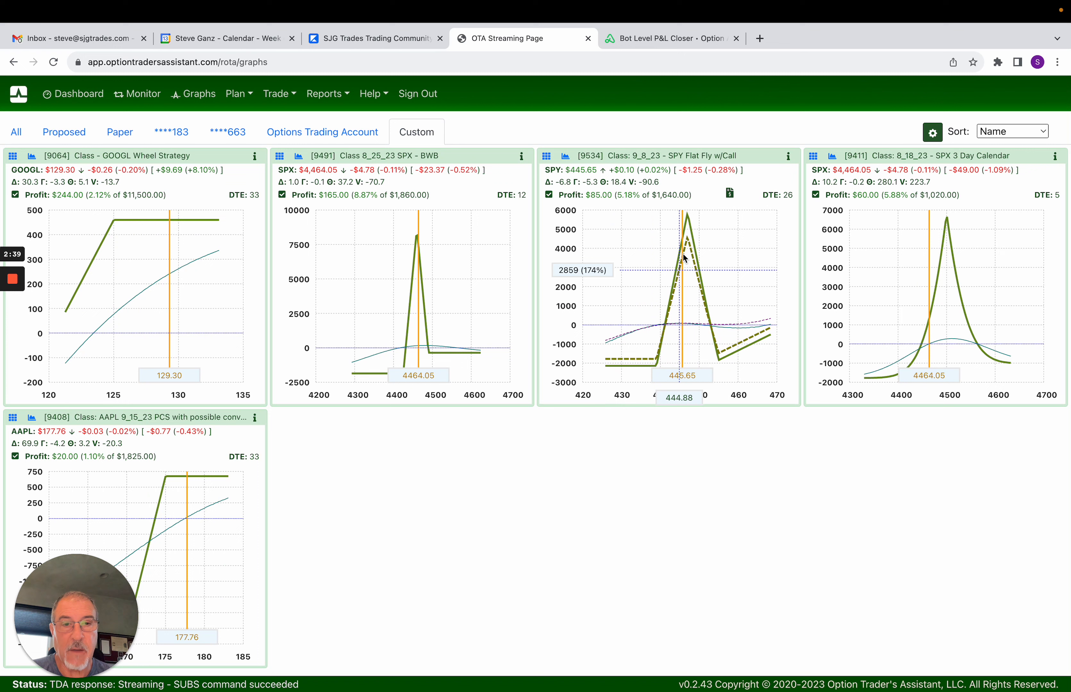
pyautogui.moveTo(672, 267)
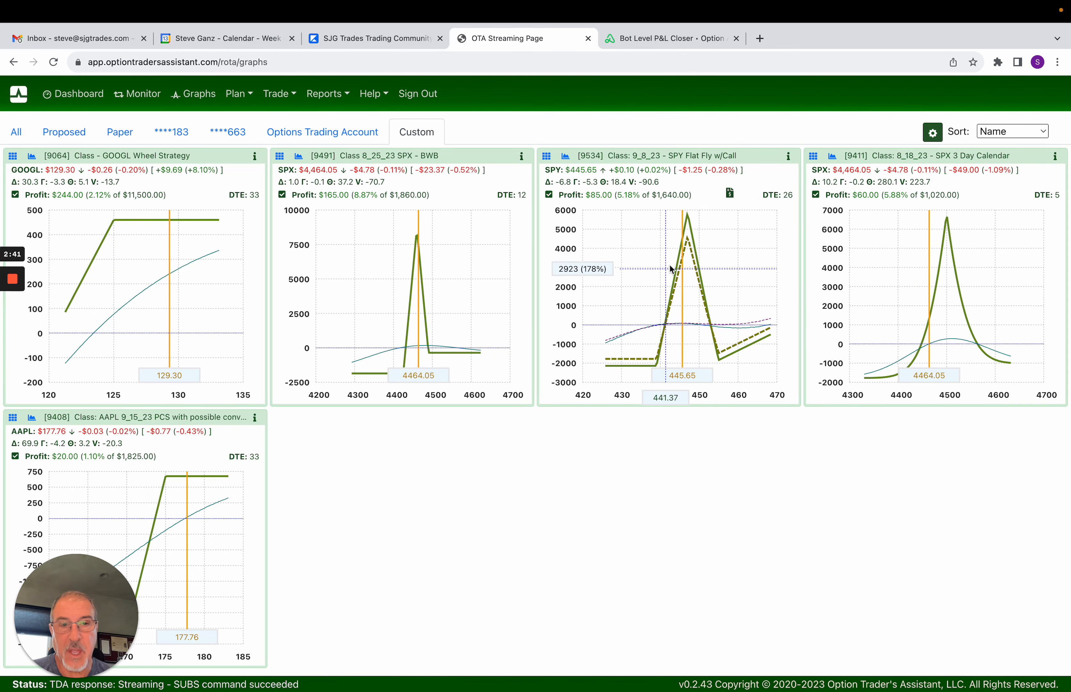
pyautogui.moveTo(668, 331)
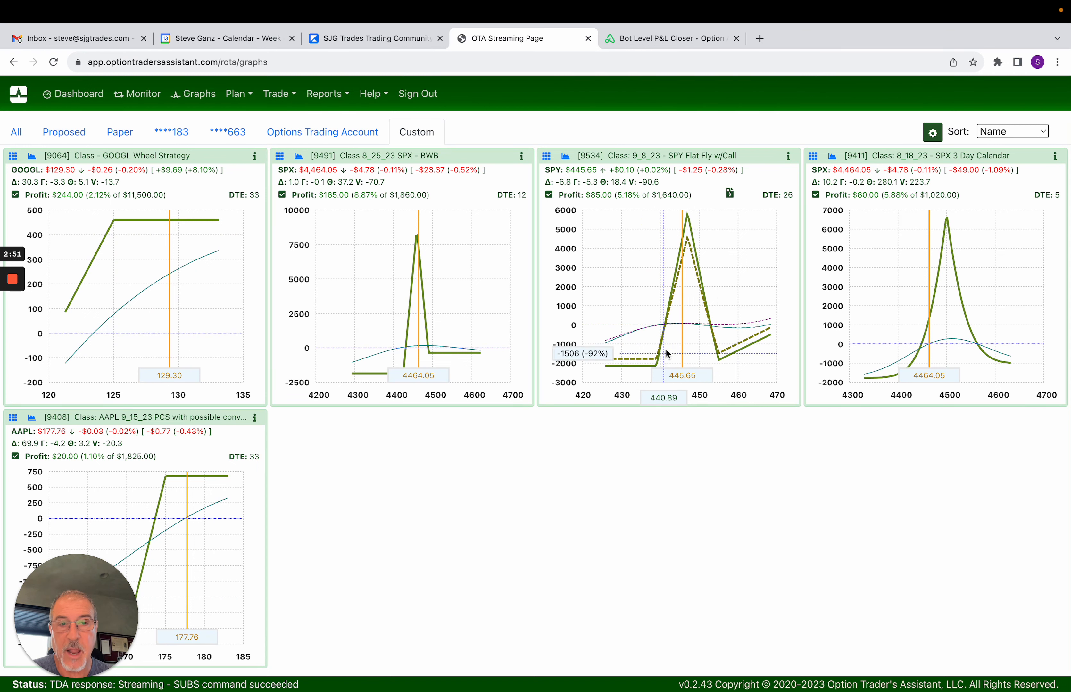
pyautogui.moveTo(668, 344)
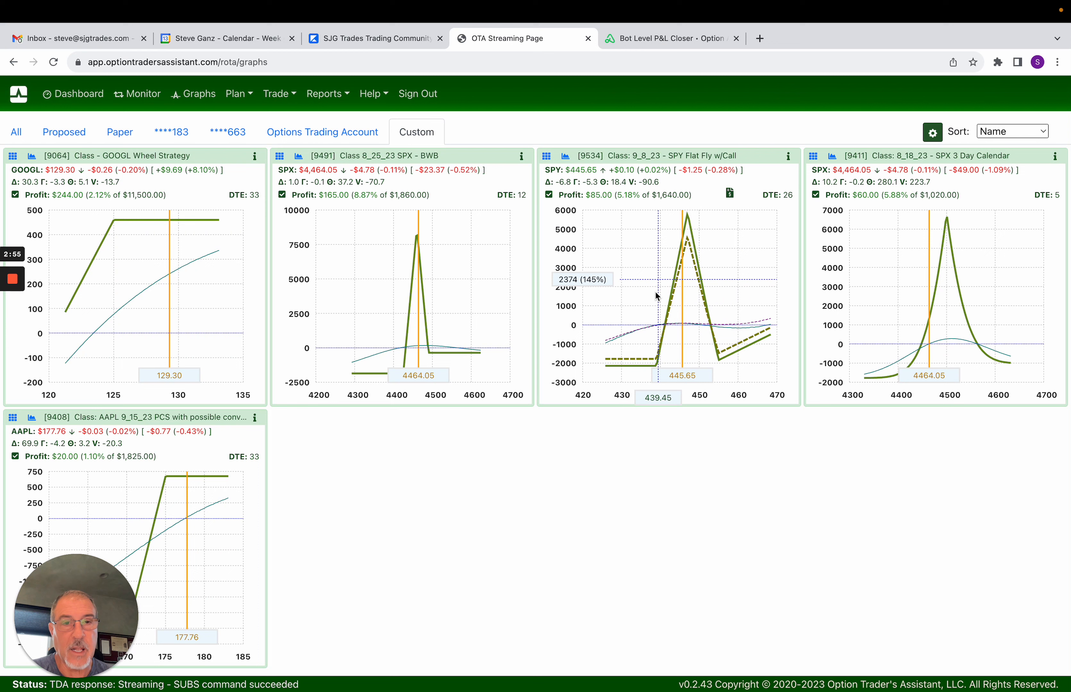
pyautogui.moveTo(688, 316)
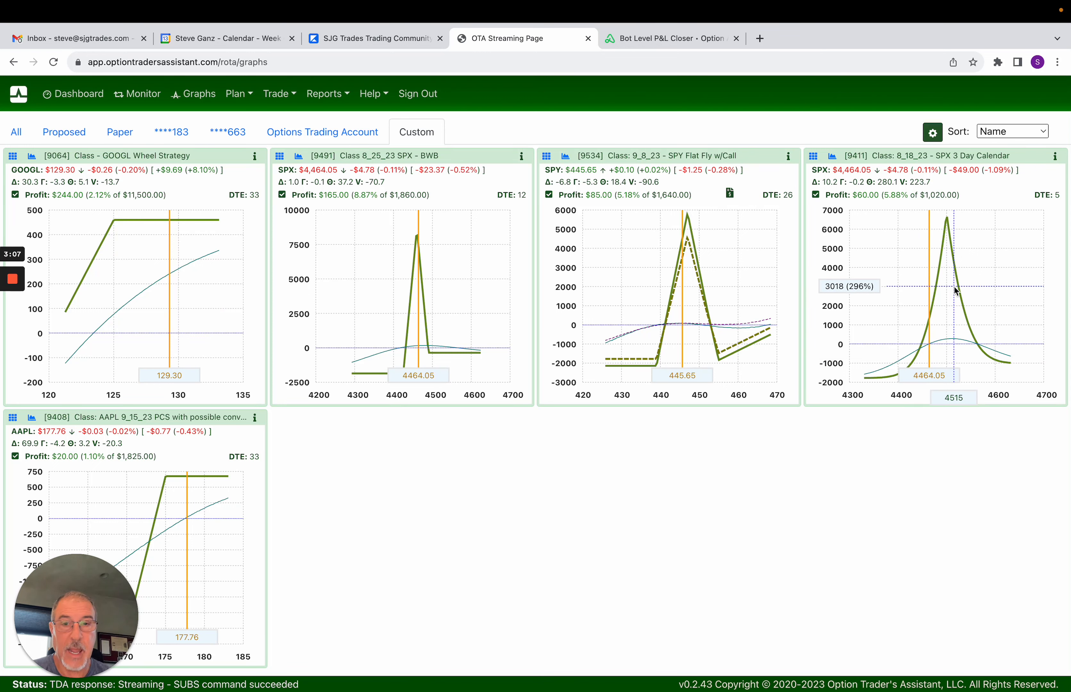
pyautogui.moveTo(545, 288)
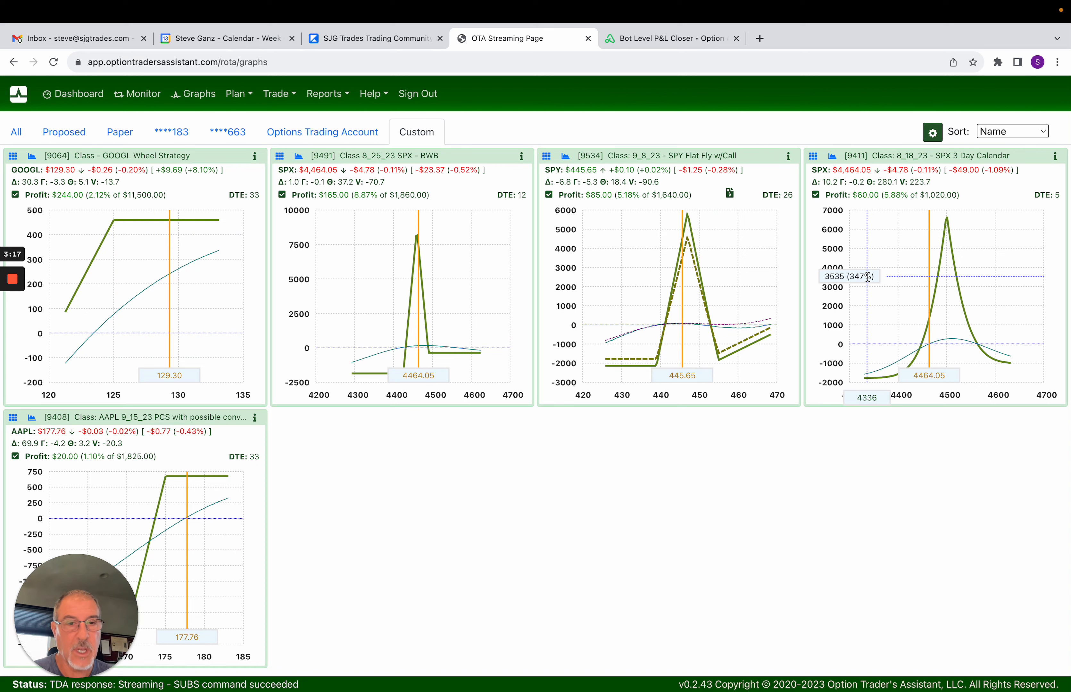
pyautogui.moveTo(478, 282)
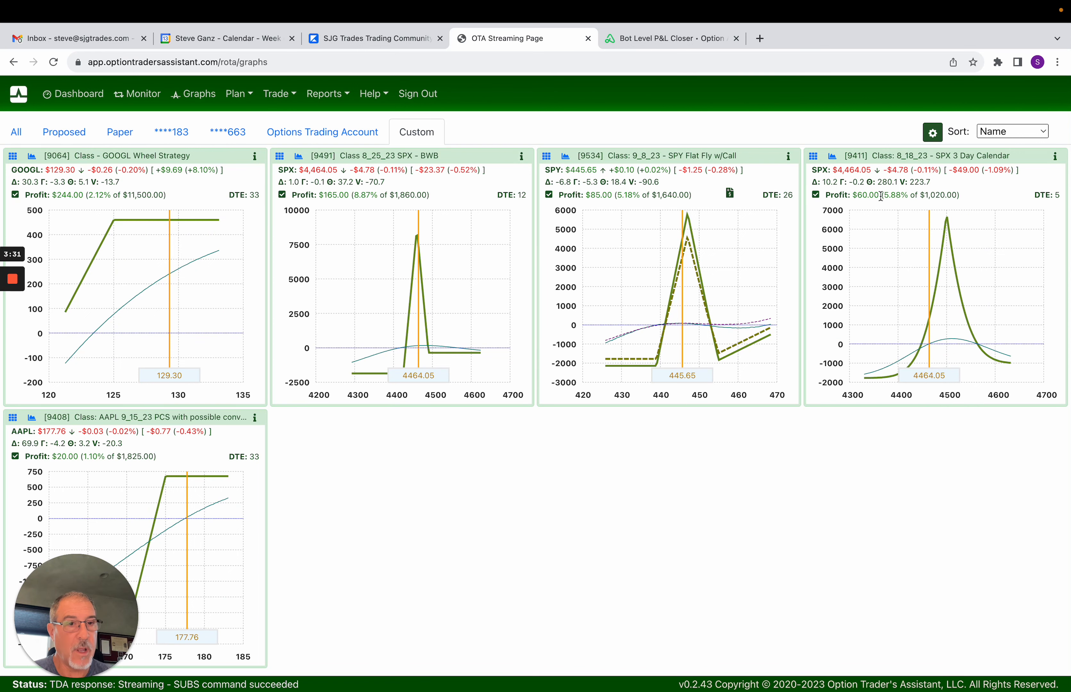
pyautogui.moveTo(883, 217)
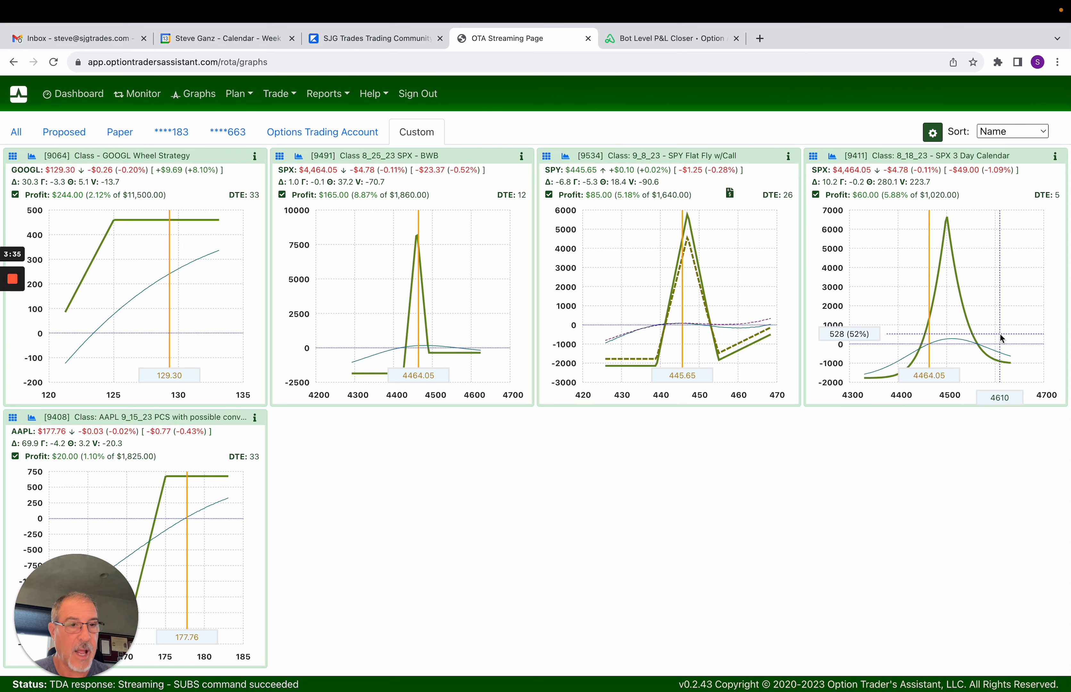
pyautogui.moveTo(920, 275)
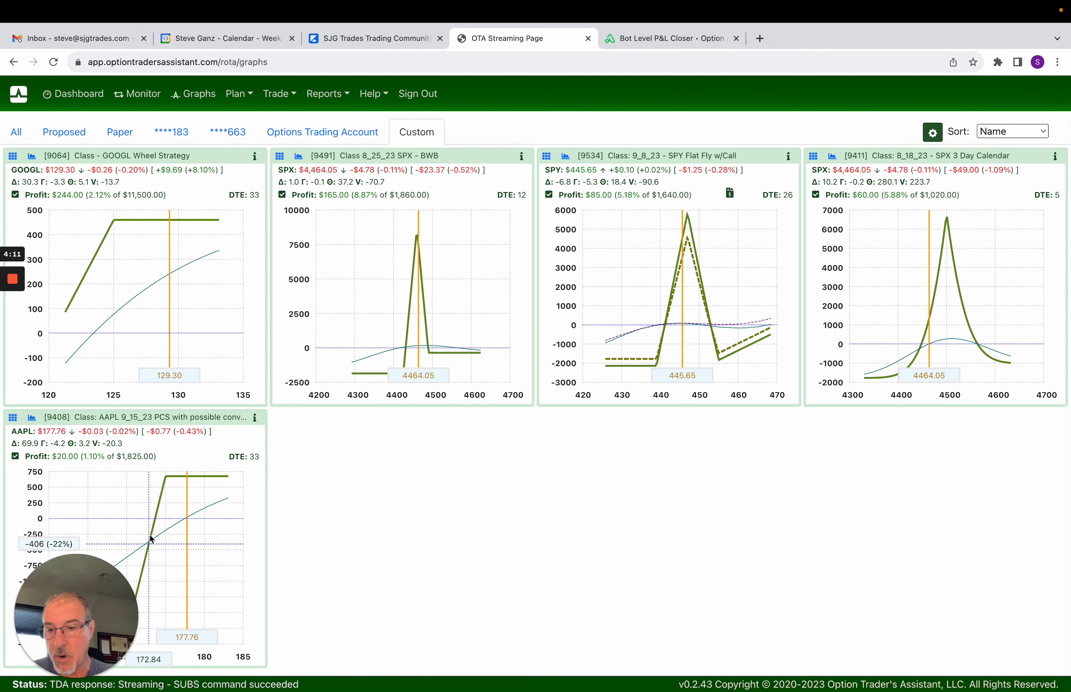
pyautogui.moveTo(178, 482)
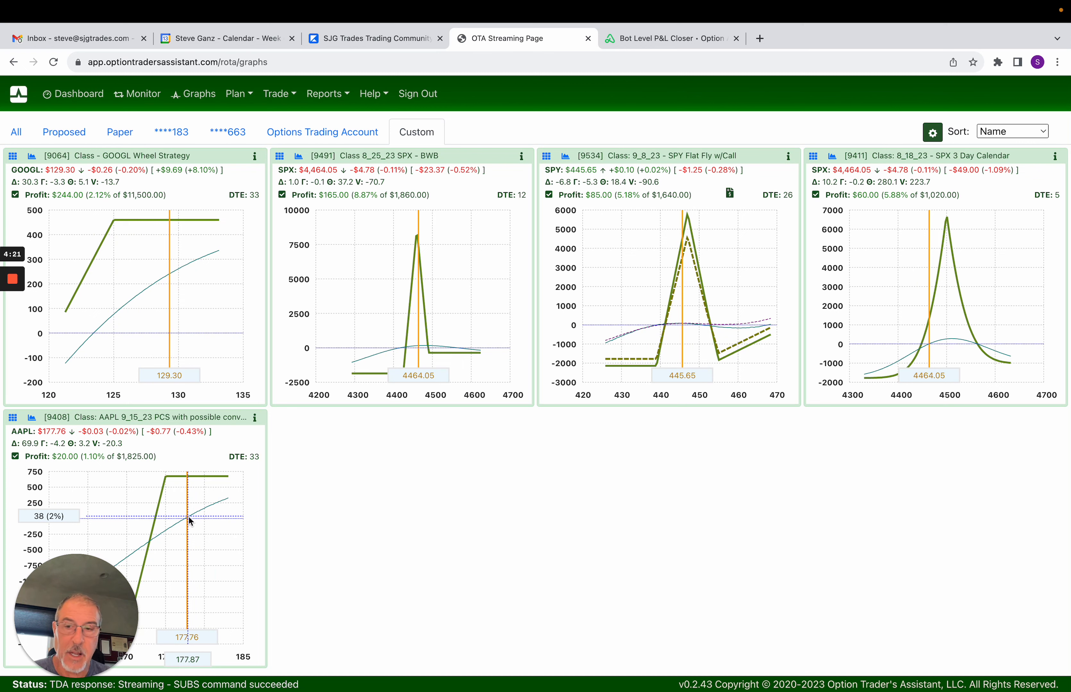
pyautogui.moveTo(193, 518)
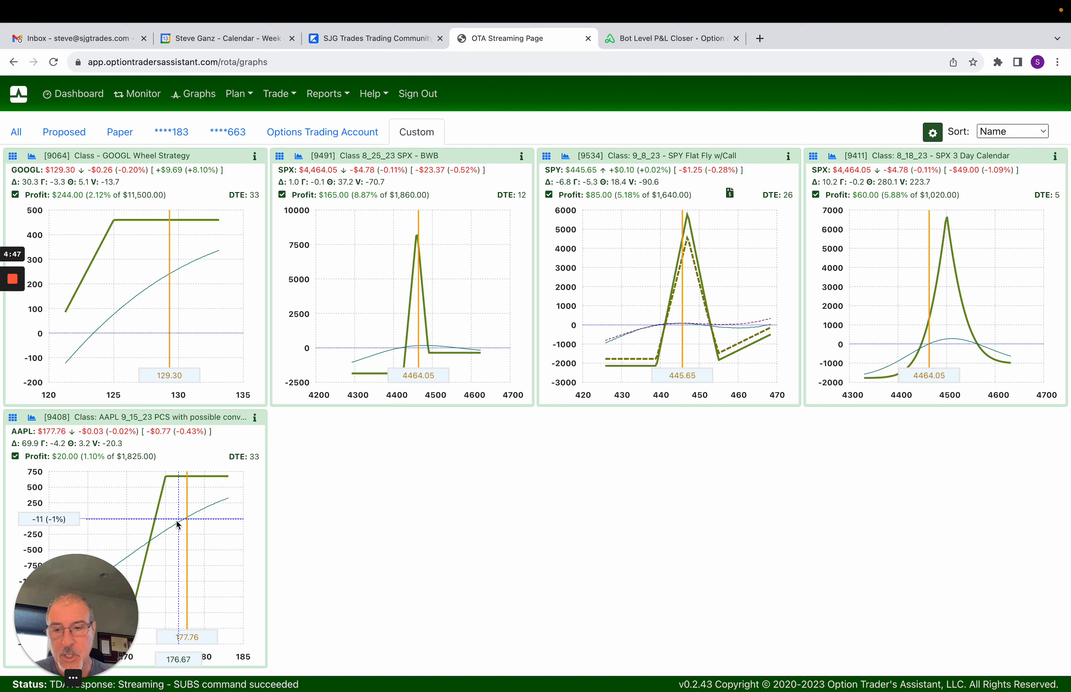
pyautogui.moveTo(162, 539)
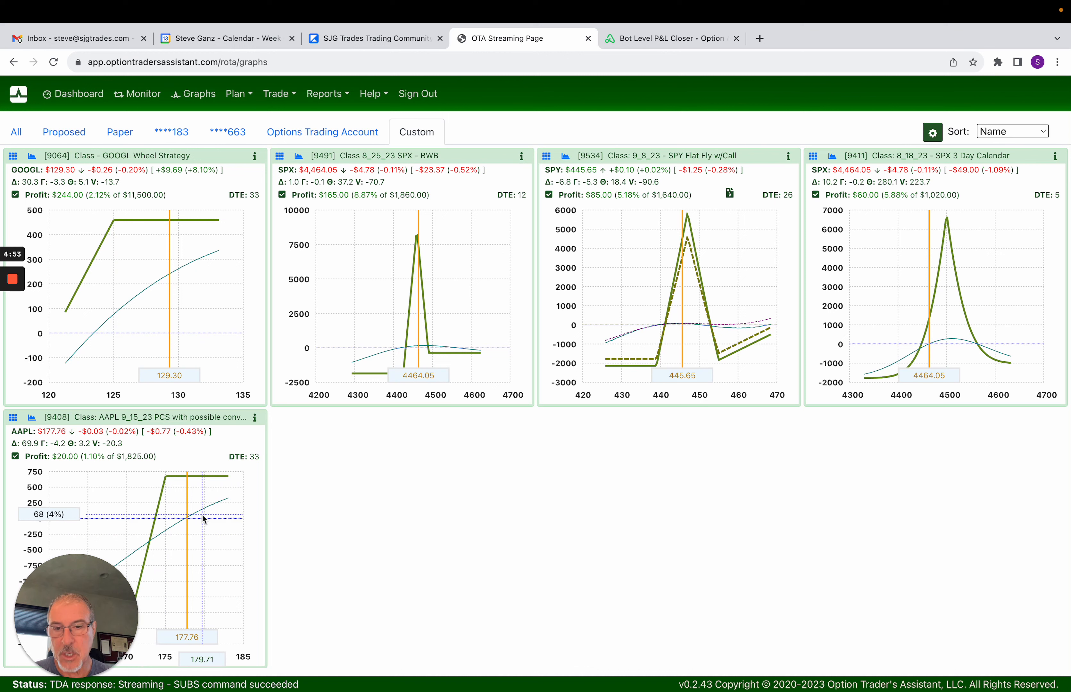
pyautogui.moveTo(419, 352)
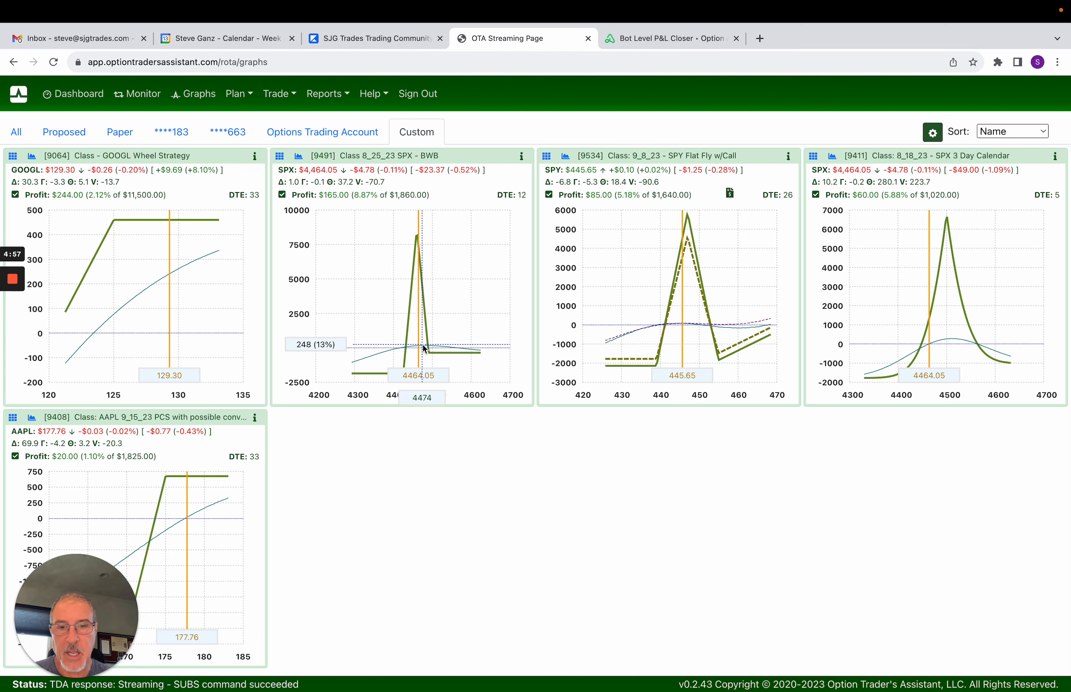
pyautogui.moveTo(692, 330)
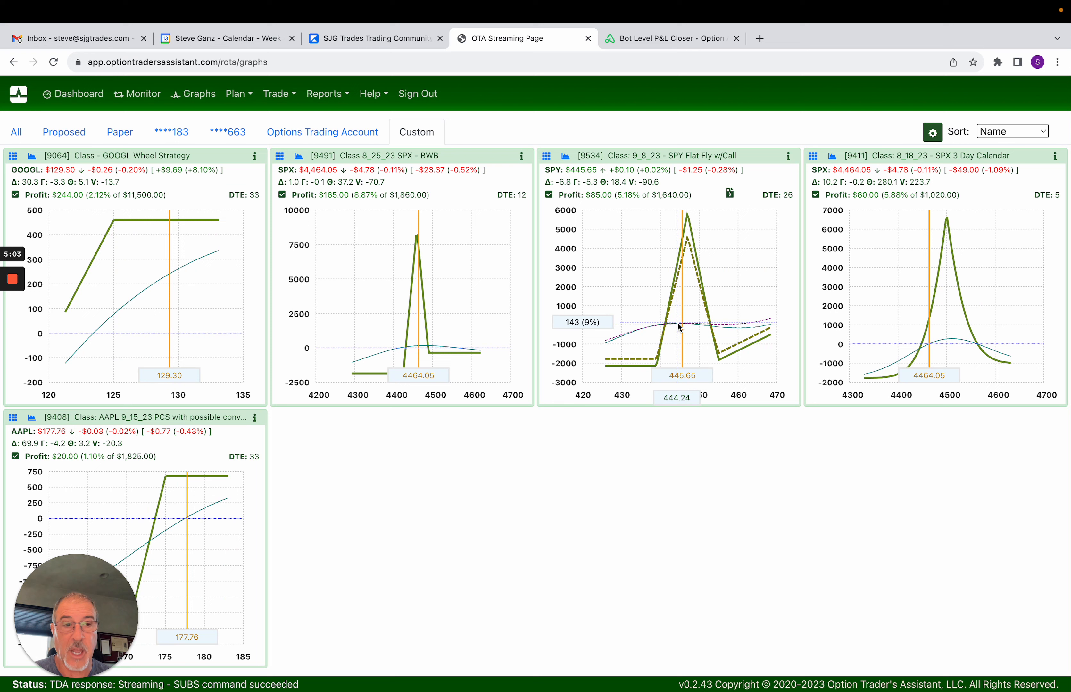
pyautogui.moveTo(892, 335)
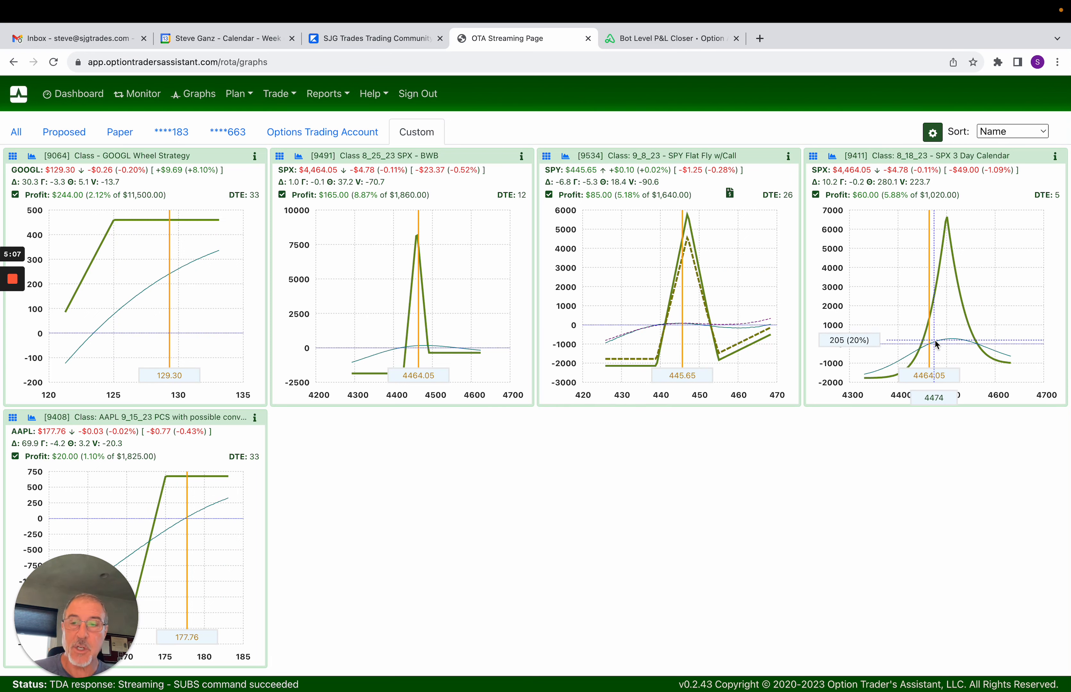
pyautogui.moveTo(212, 549)
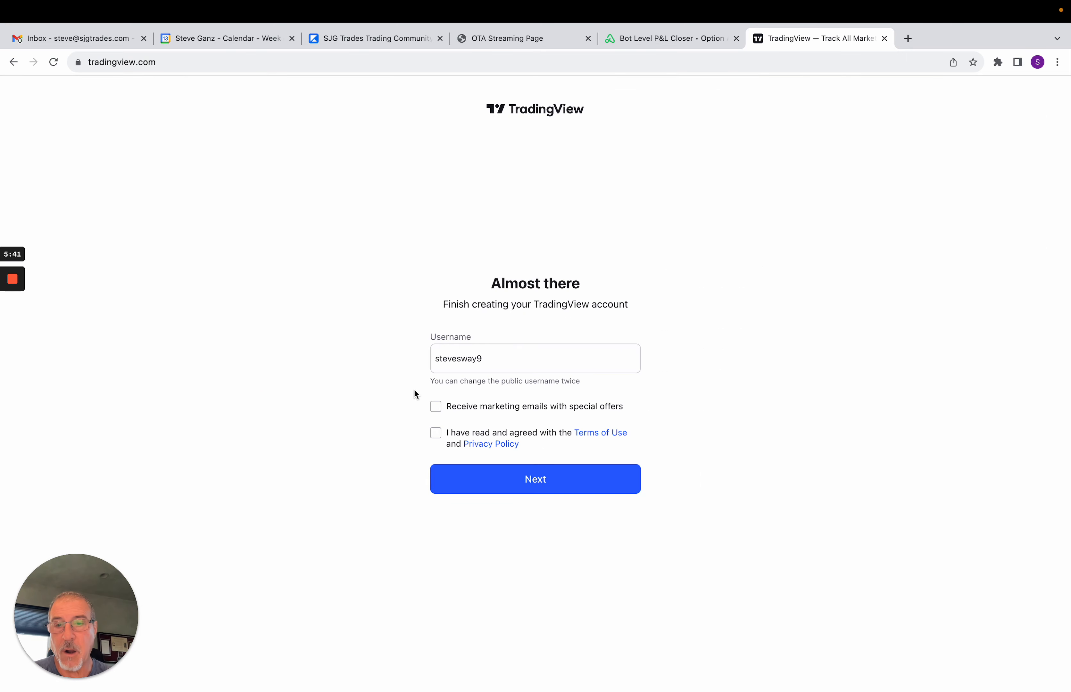
pyautogui.moveTo(688, 178)
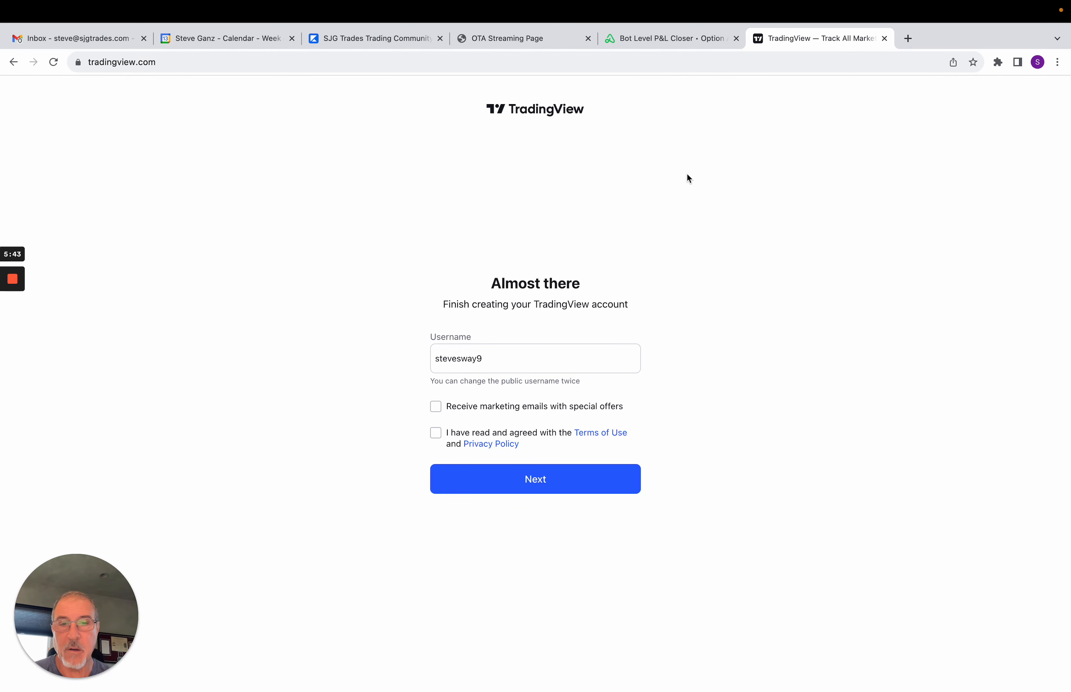
pyautogui.moveTo(652, 202)
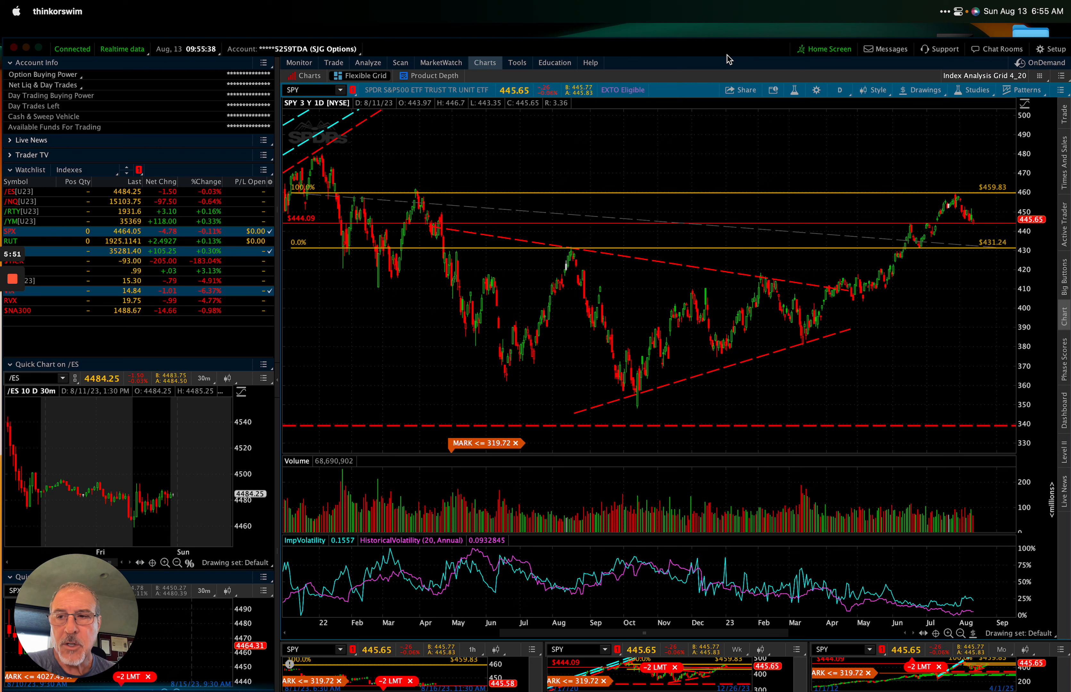
pyautogui.moveTo(820, 77)
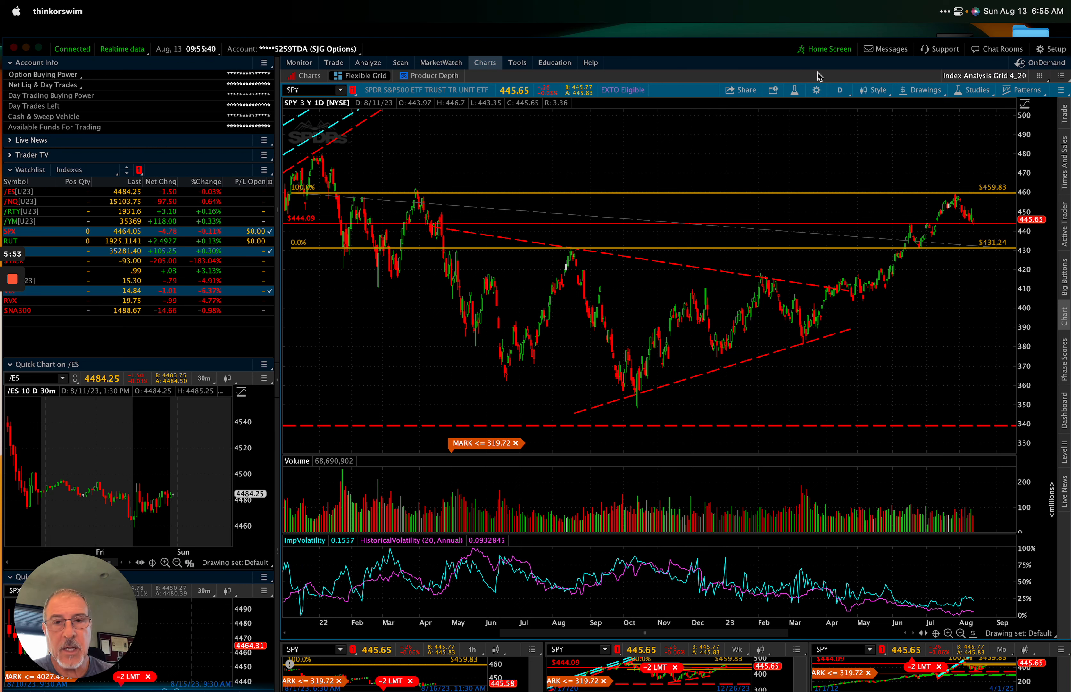
pyautogui.moveTo(880, 142)
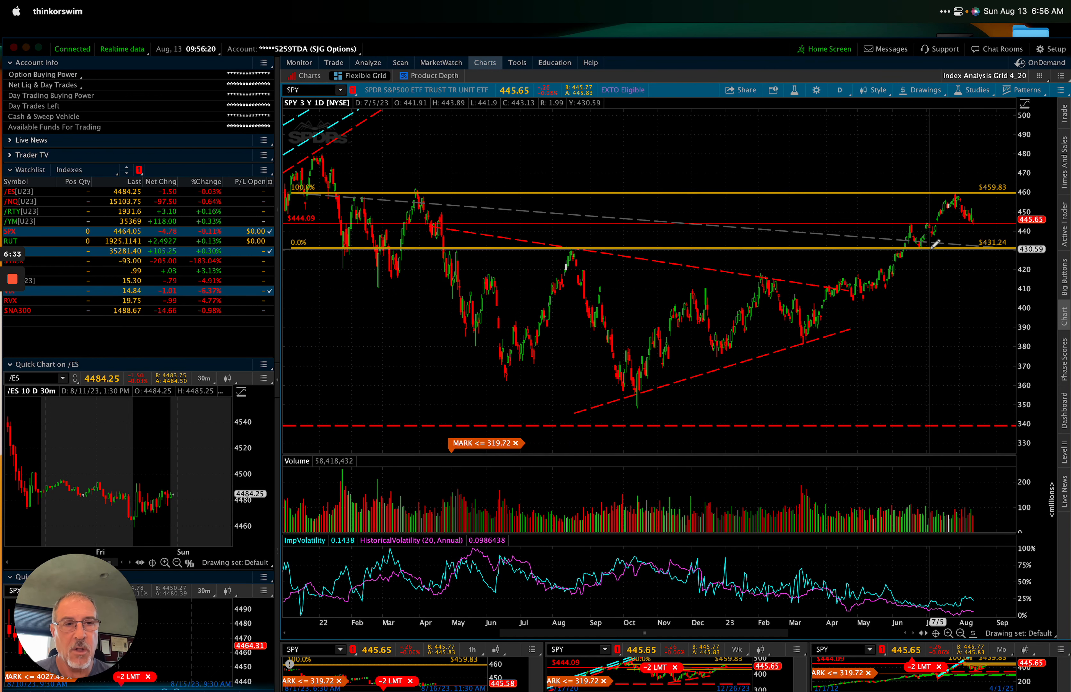
pyautogui.moveTo(905, 257)
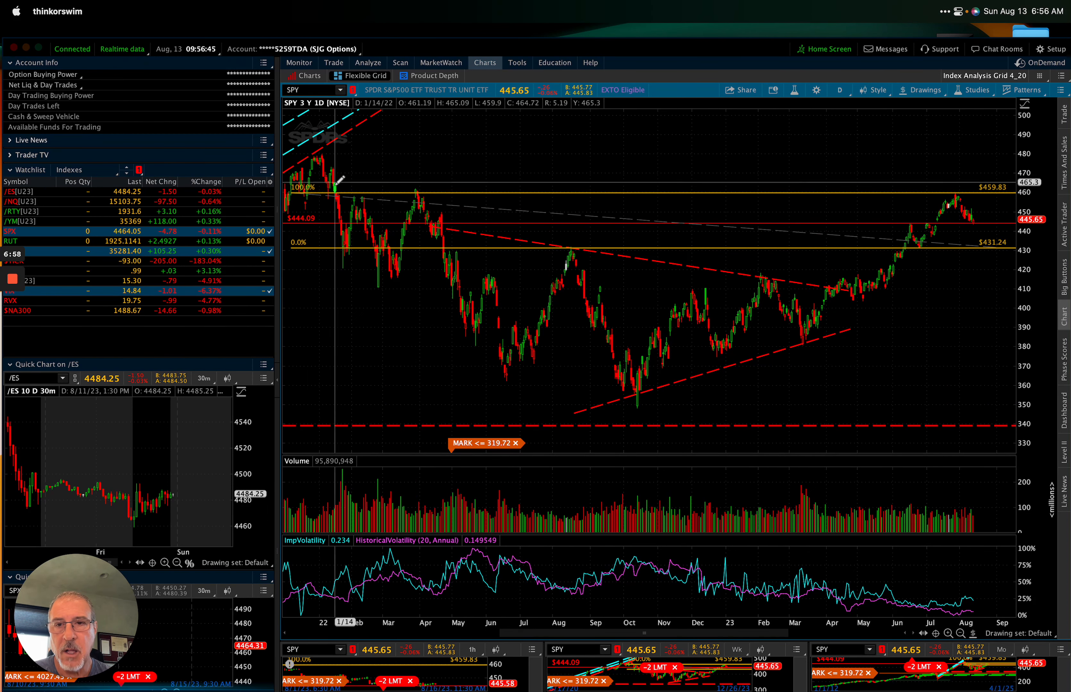
pyautogui.moveTo(340, 191)
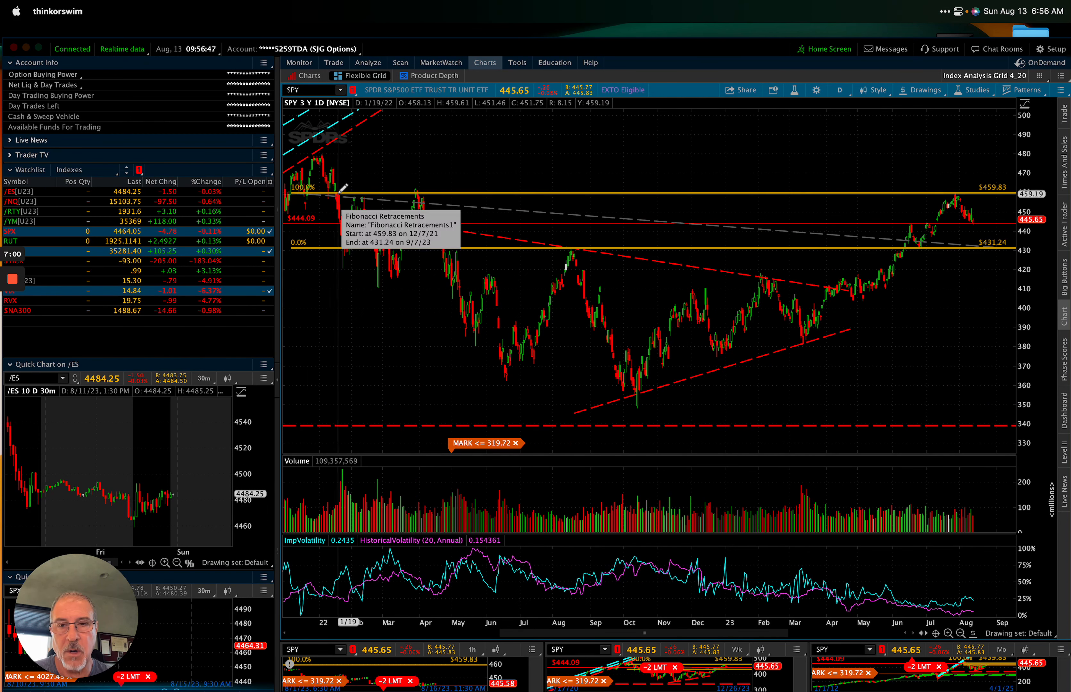
pyautogui.moveTo(368, 201)
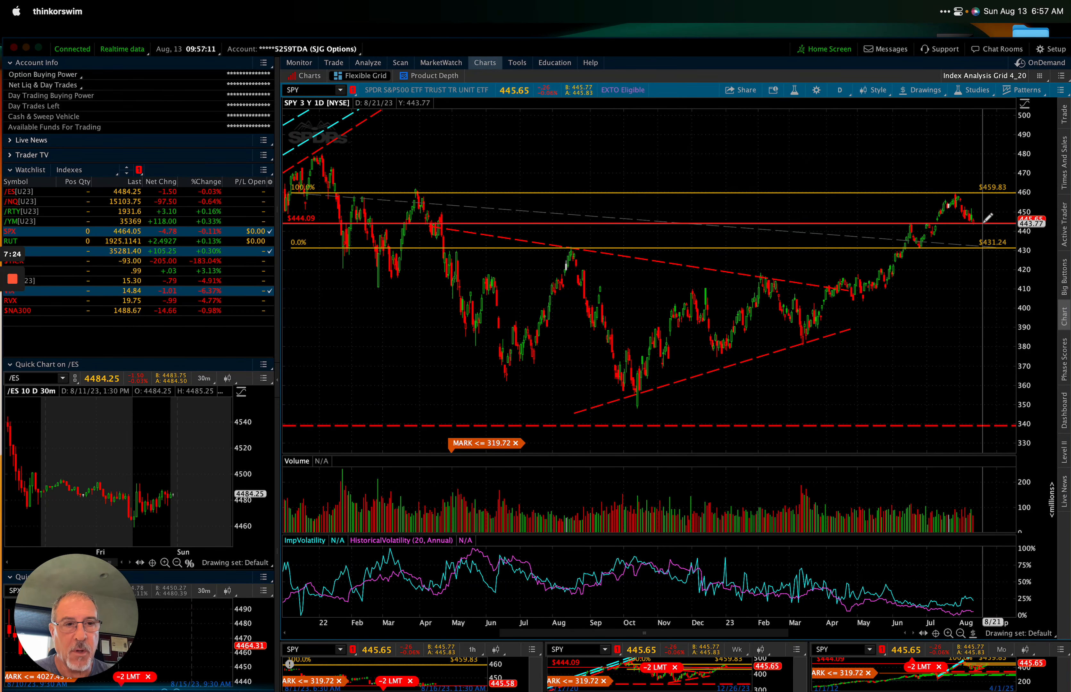
pyautogui.moveTo(987, 219)
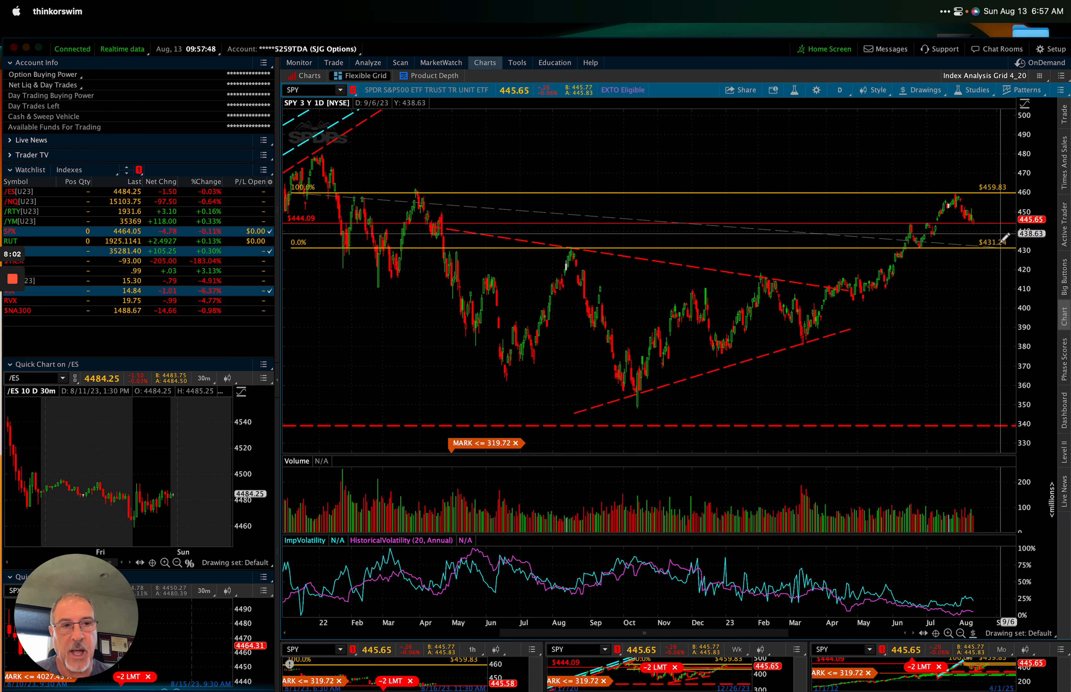
pyautogui.moveTo(997, 202)
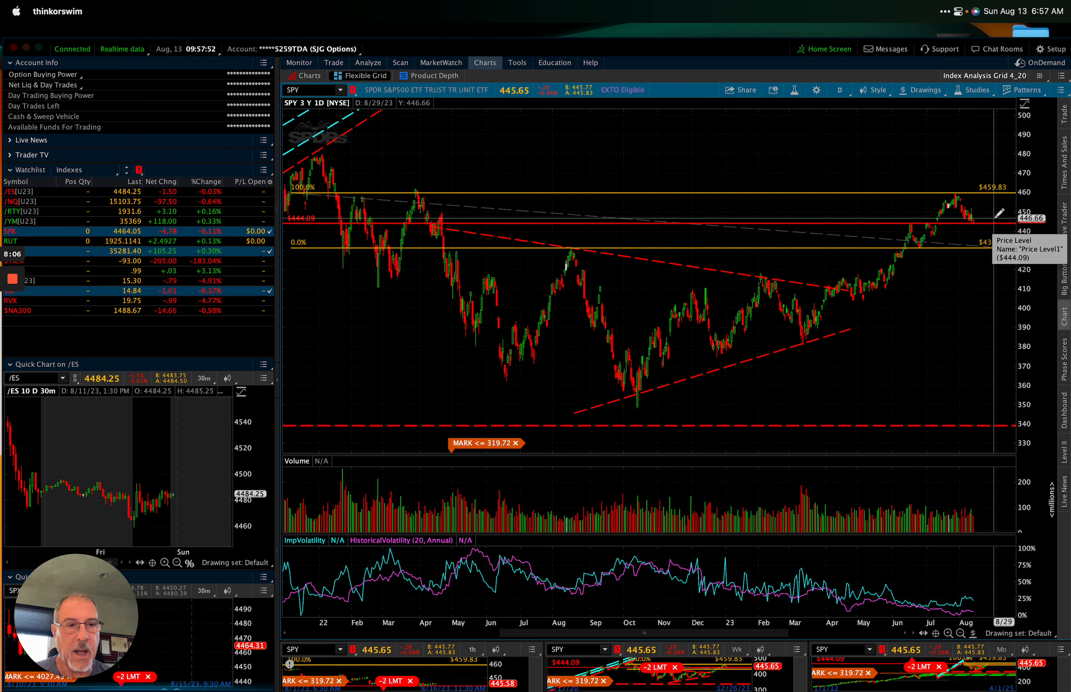
pyautogui.moveTo(876, 301)
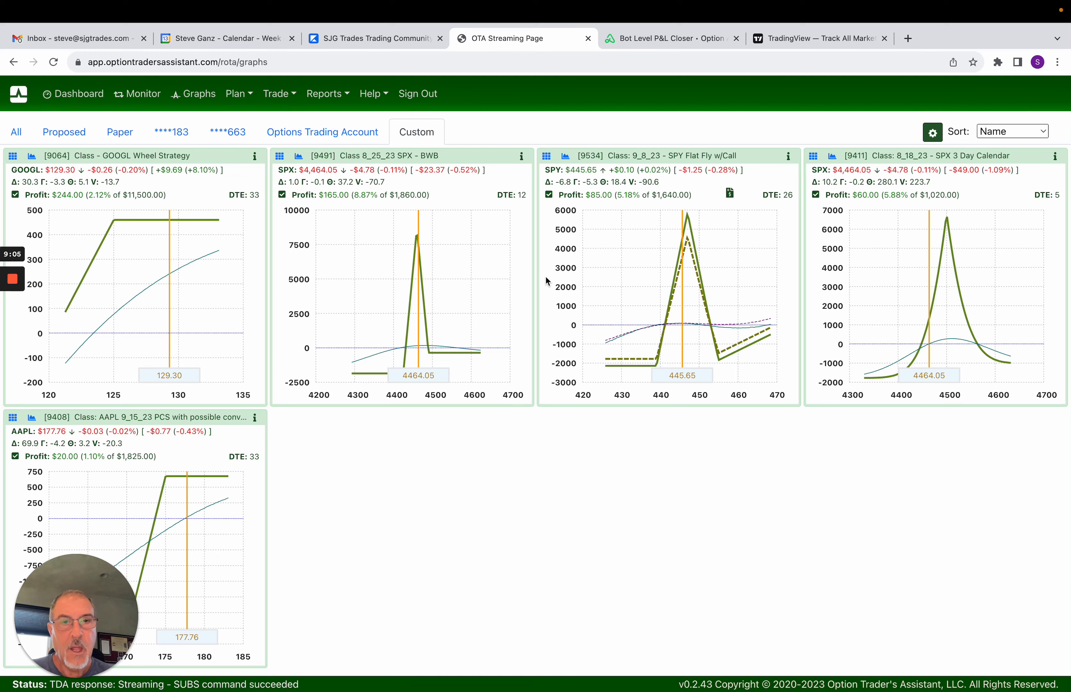
pyautogui.moveTo(623, 249)
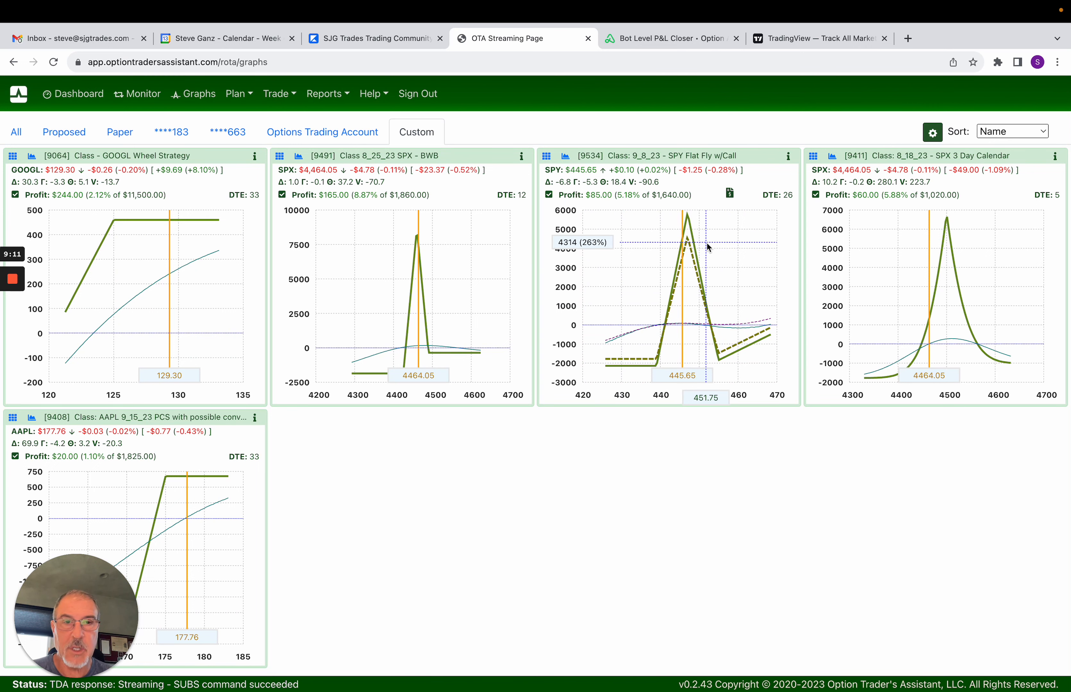
pyautogui.moveTo(688, 326)
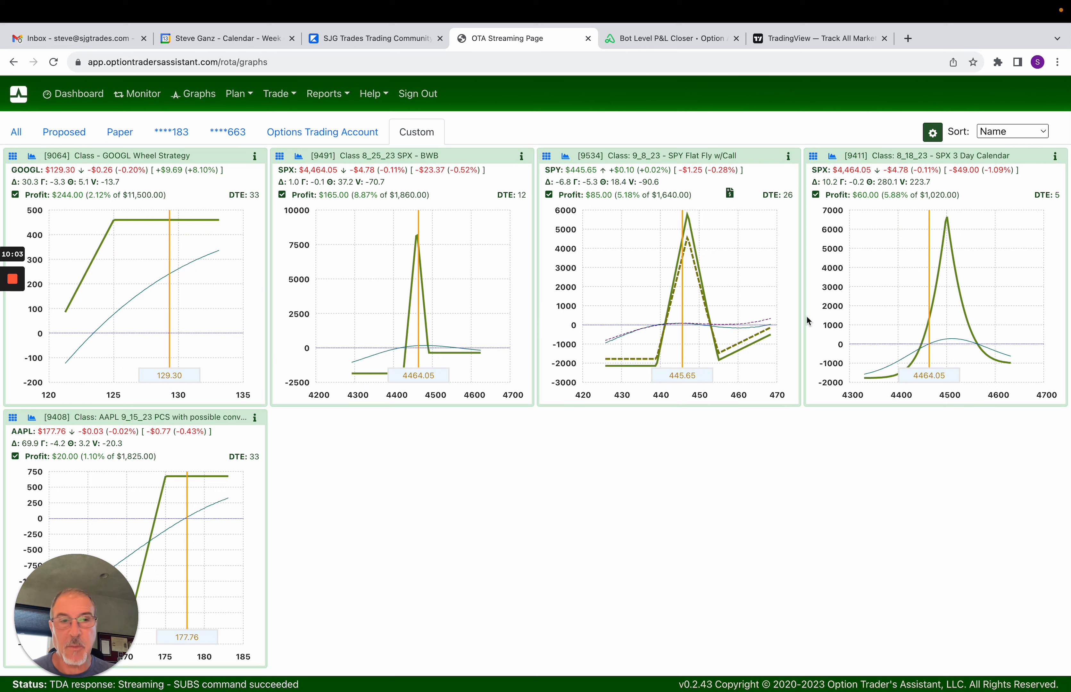
pyautogui.moveTo(480, 294)
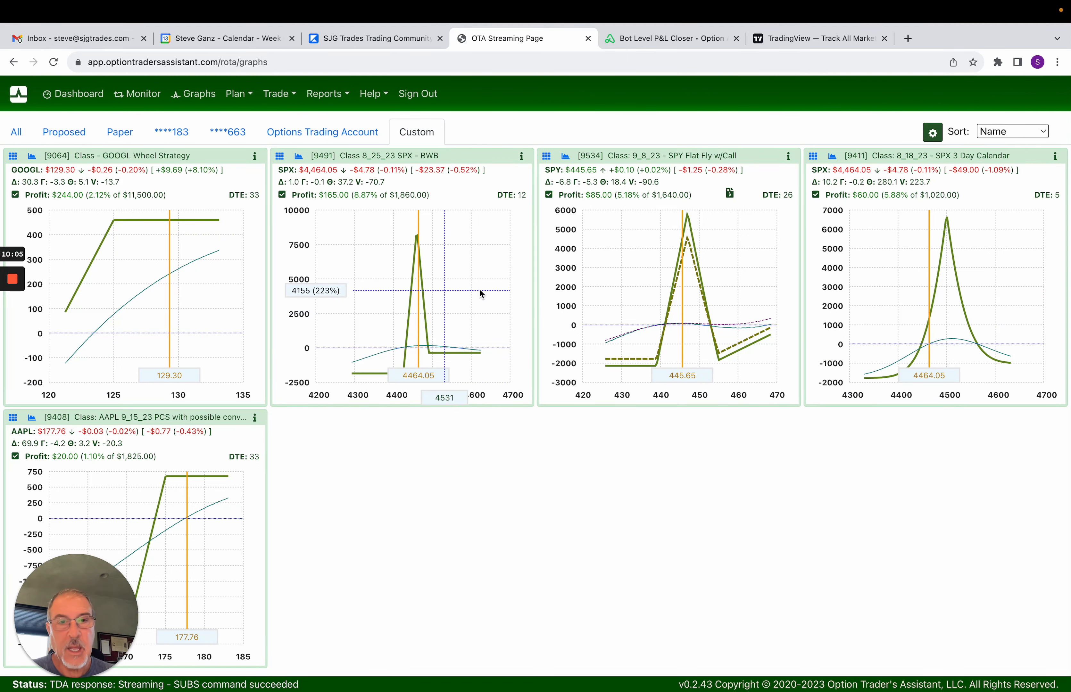